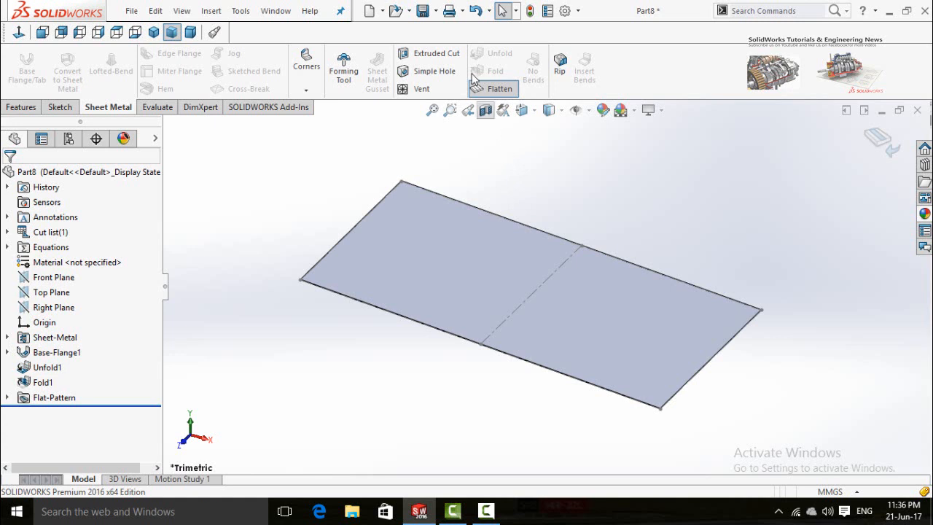
Toggle Flatten off to refold the pipe into its cylinder, then close the part.
left_click(493, 88)
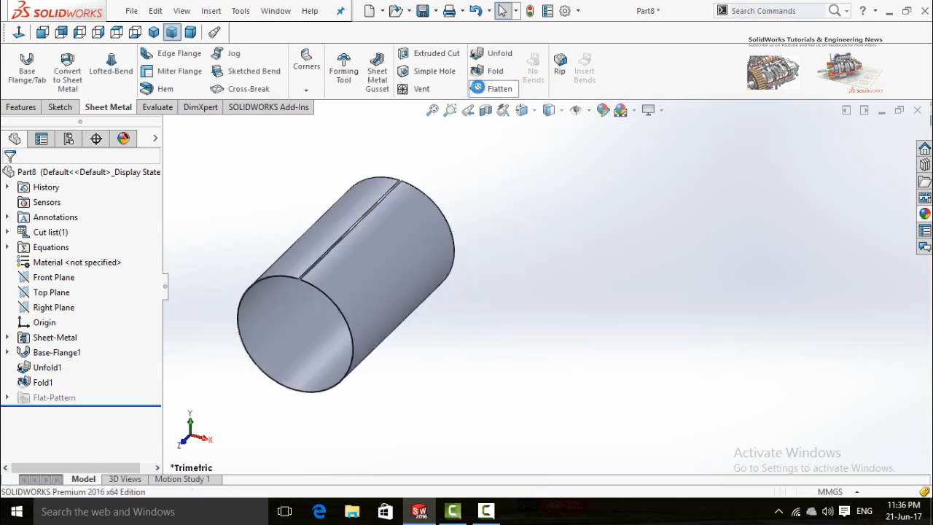
left_click(494, 88)
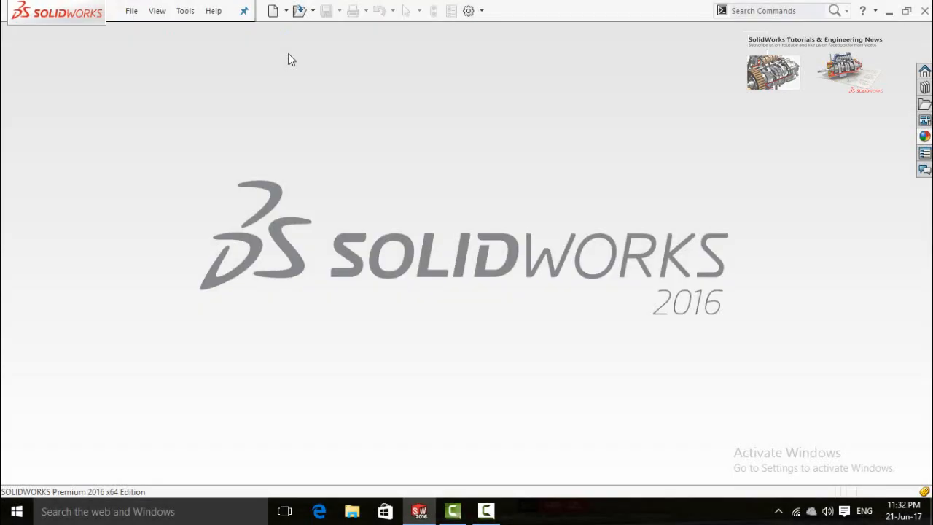
Create a new Part document and open a sketch on the Front Plane.
left_click(273, 11)
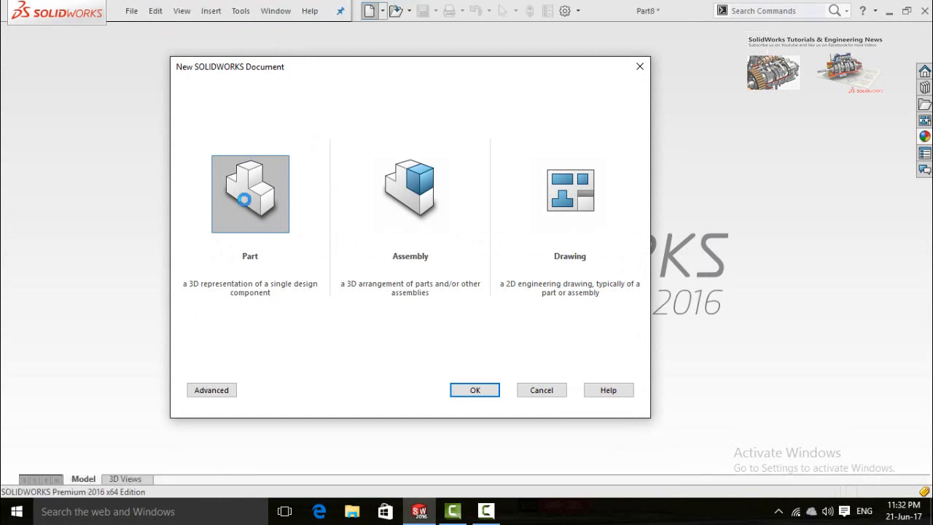
left_click(474, 391)
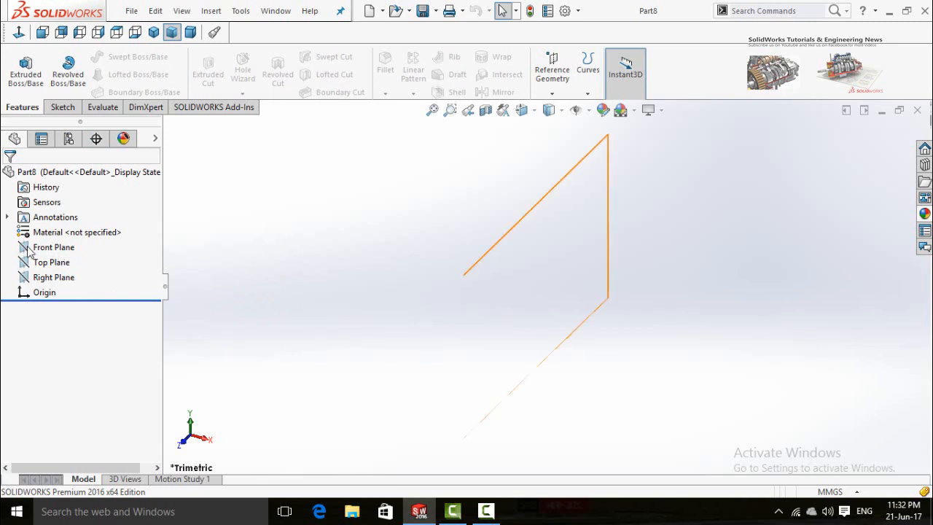
left_click(53, 246)
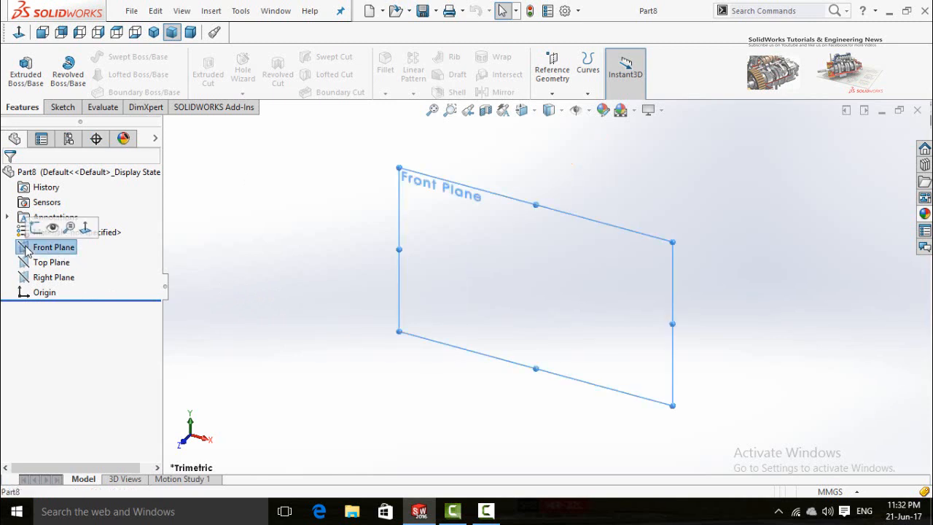
left_click(53, 248)
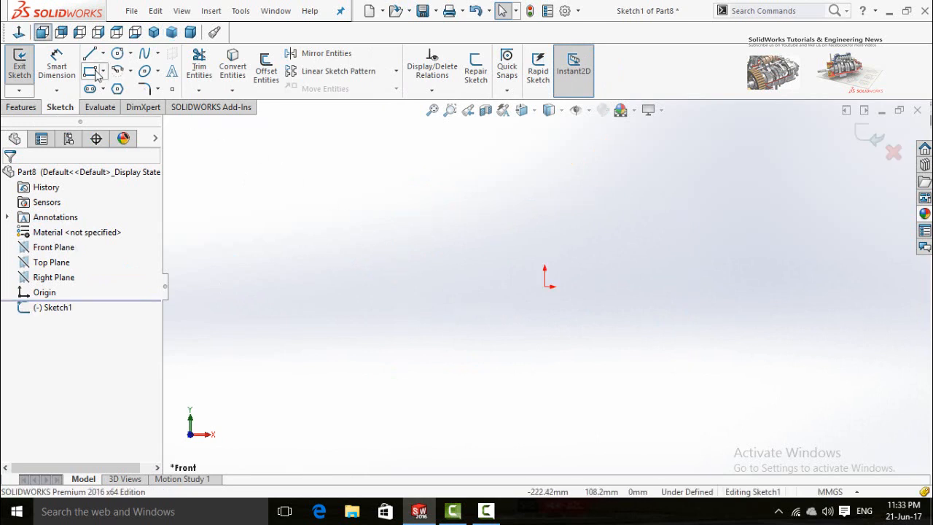
Draw a Centerpoint Arc around the origin, nearly full circle with a small top gap.
left_click(131, 70)
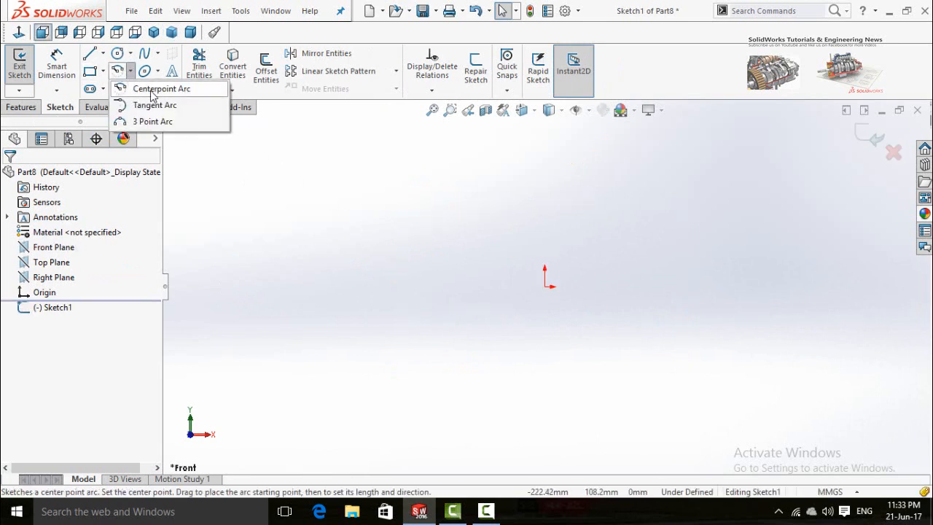
left_click(161, 88)
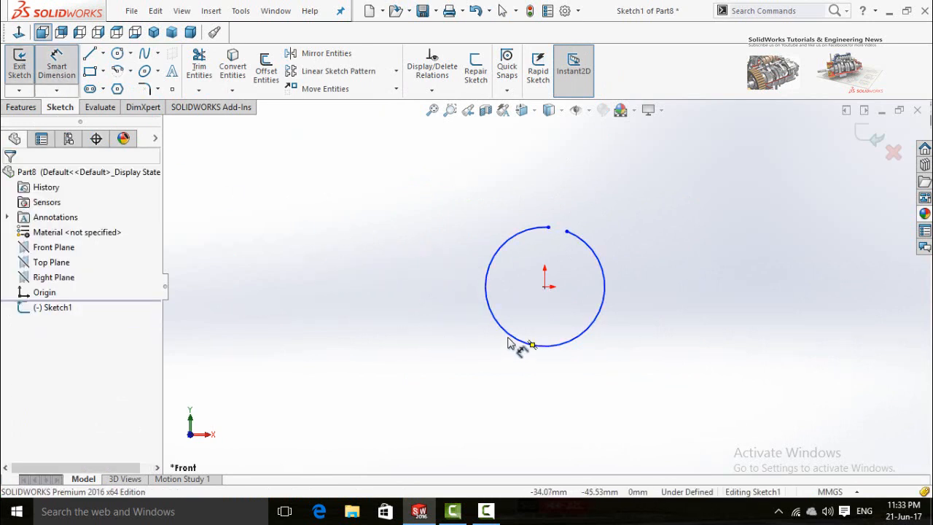
Dimension the arc radius to 60 mm and the endpoint gap to 2 mm.
left_click(533, 343)
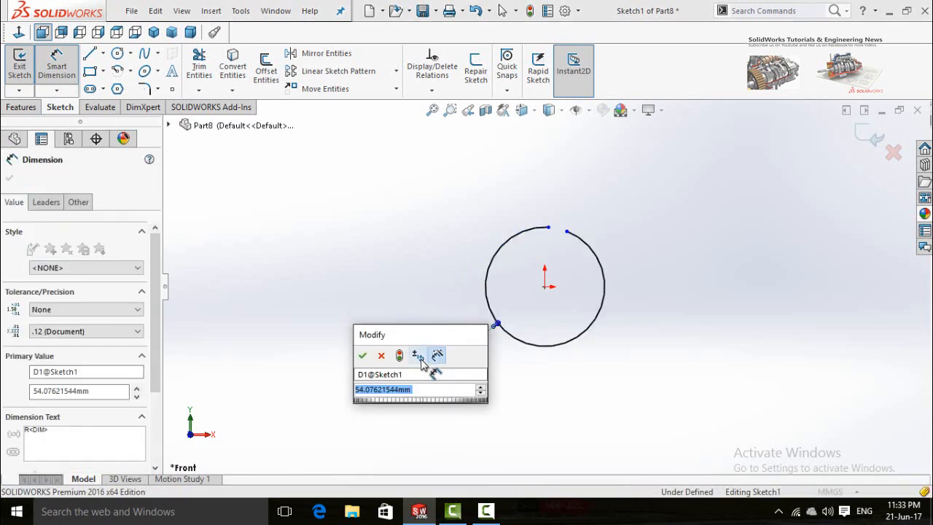
mouse_move(419, 358)
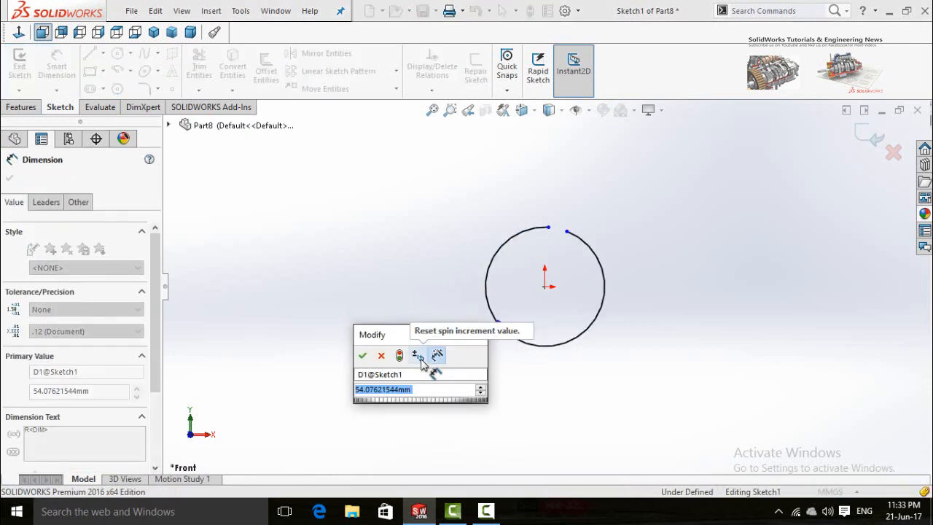
left_click(362, 355)
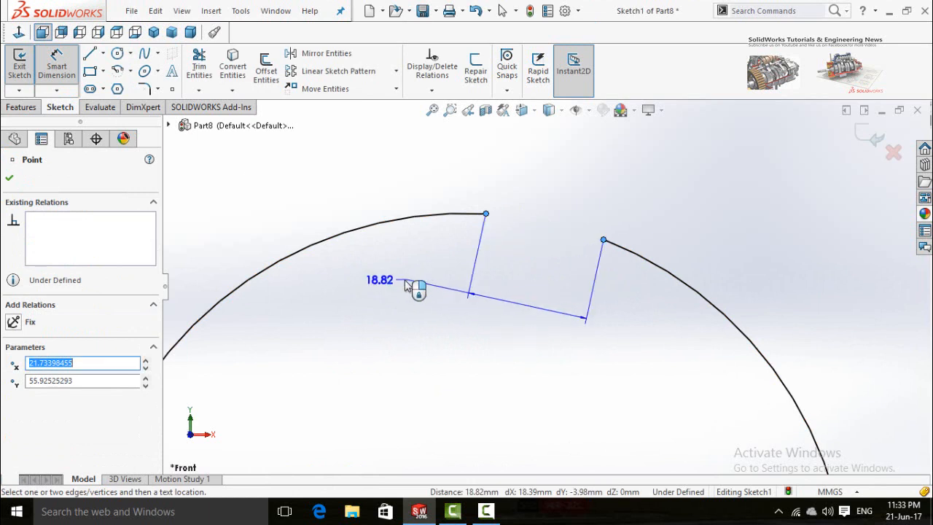
left_click(379, 280)
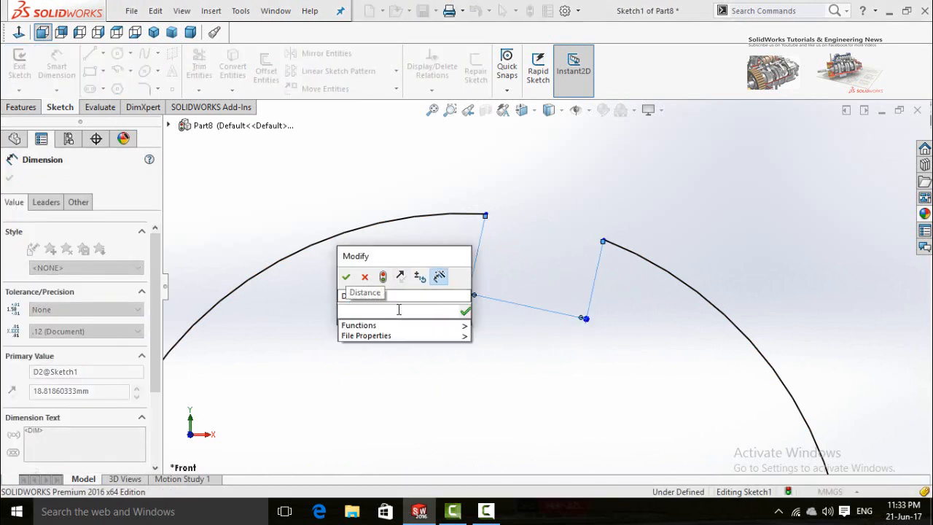
type("2")
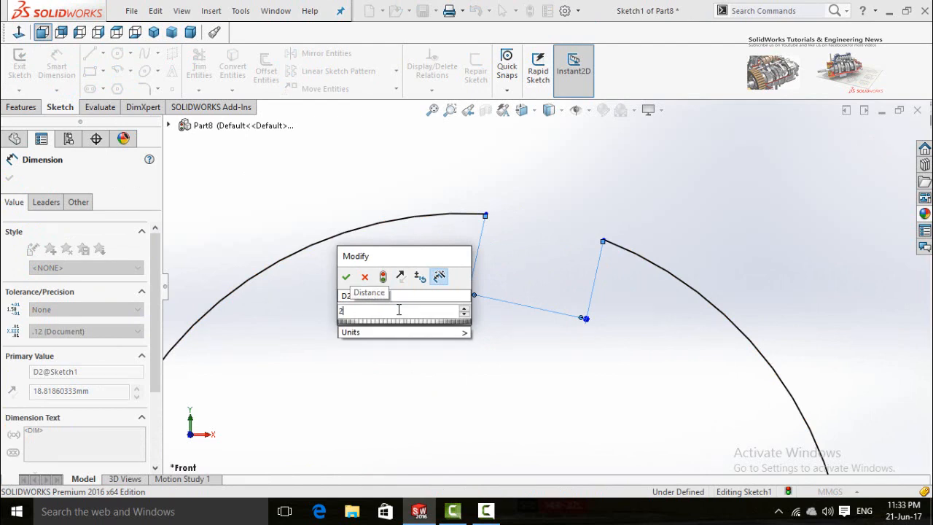
left_click(346, 276)
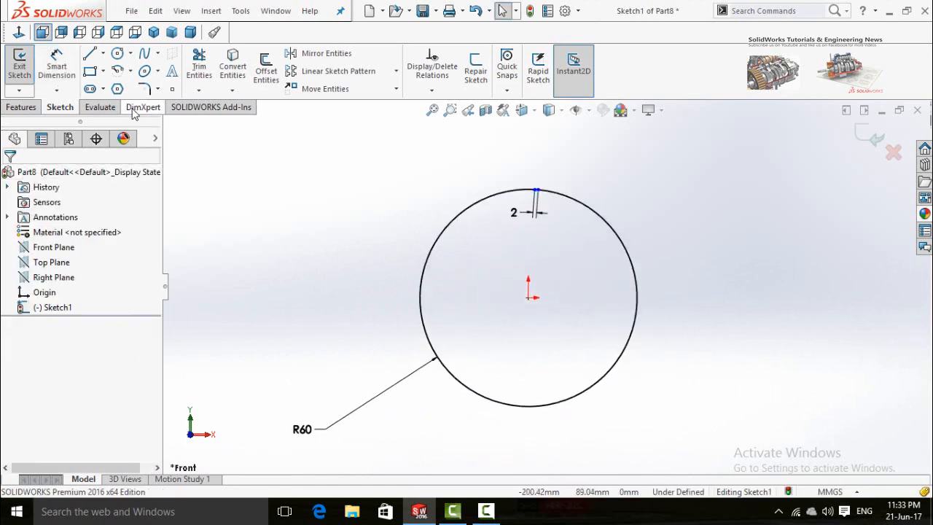
Add the Sheet Metal tab to the CommandManager and switch to it.
right_click(143, 107)
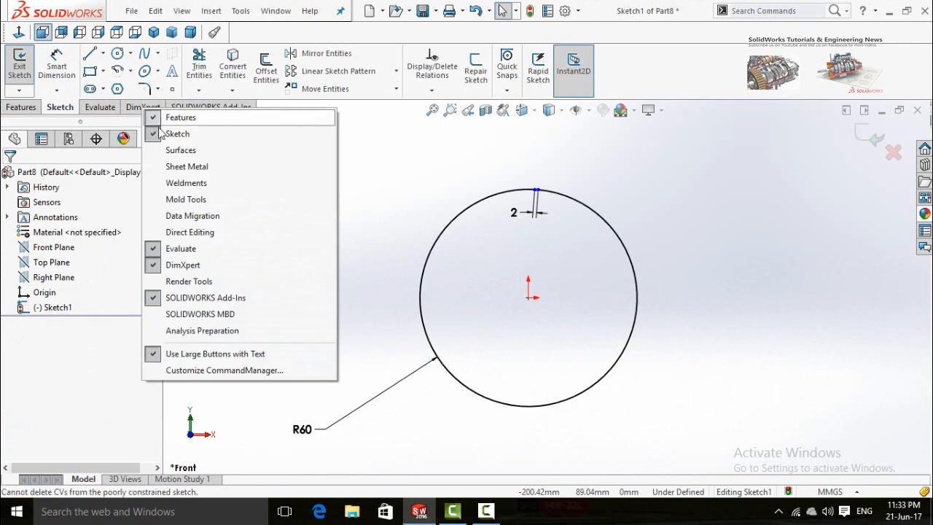
mouse_move(187, 166)
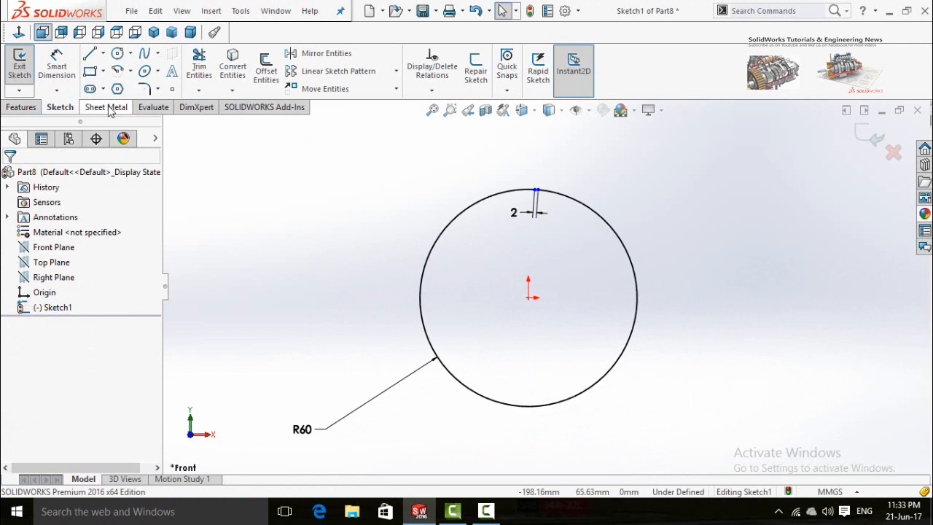
left_click(105, 107)
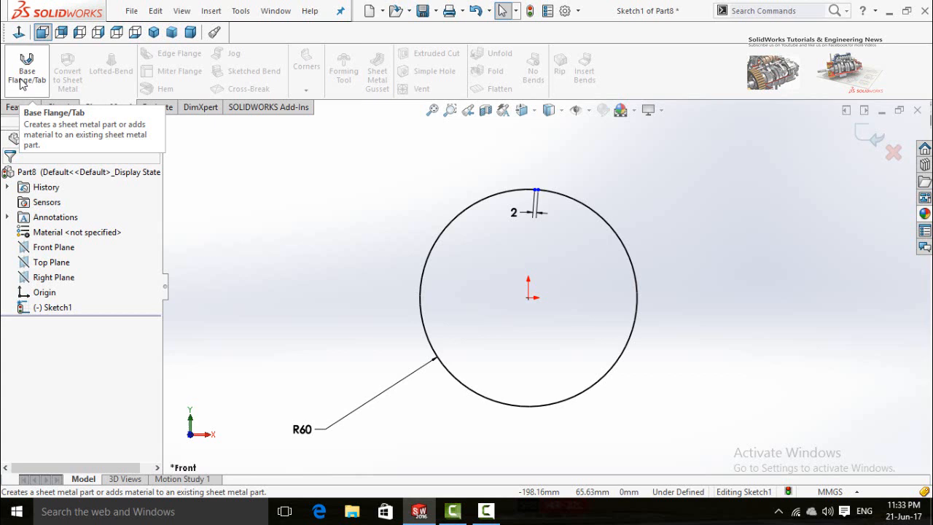
Create a Base Flange from the arc sketch, 100 mm deep in both directions.
left_click(27, 69)
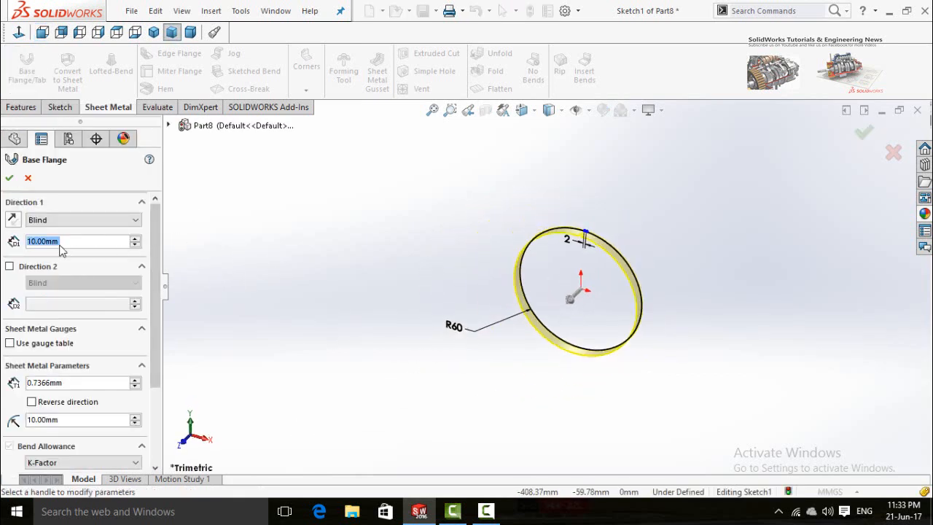
mouse_move(65, 244)
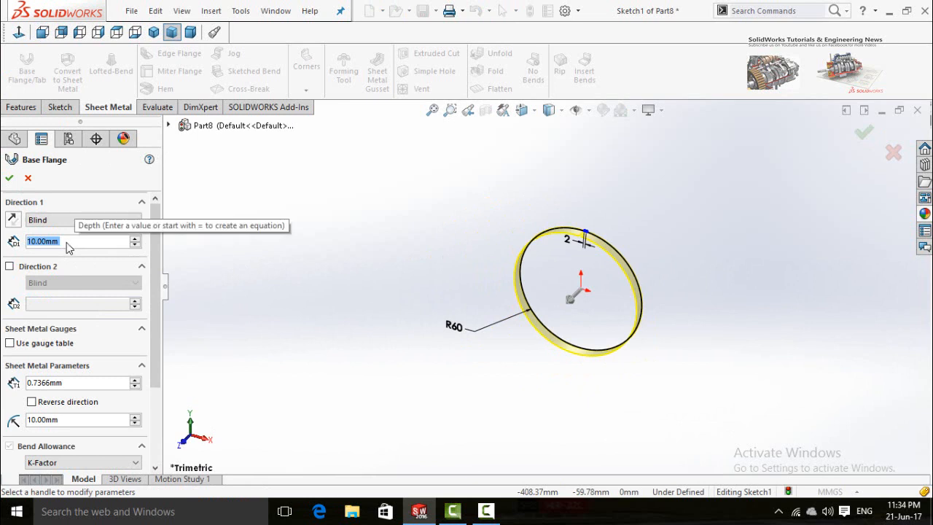
type("100")
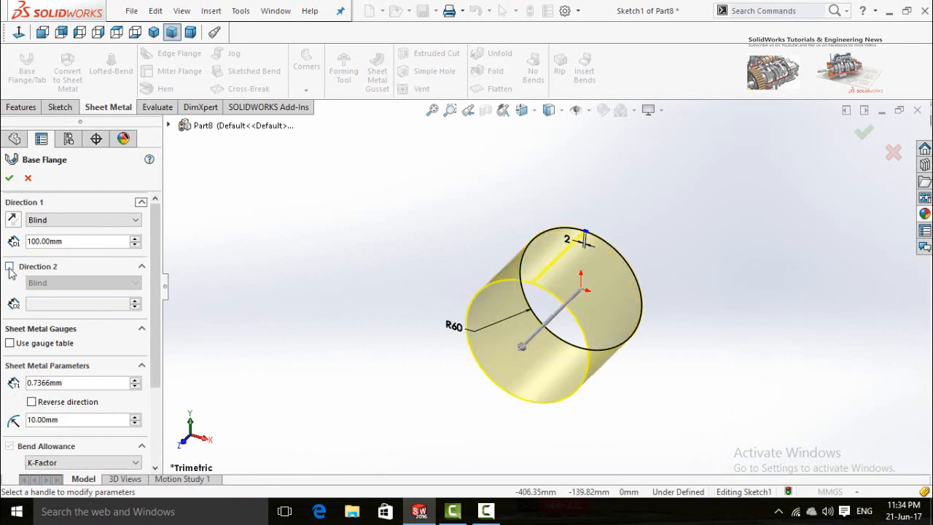
left_click(10, 266)
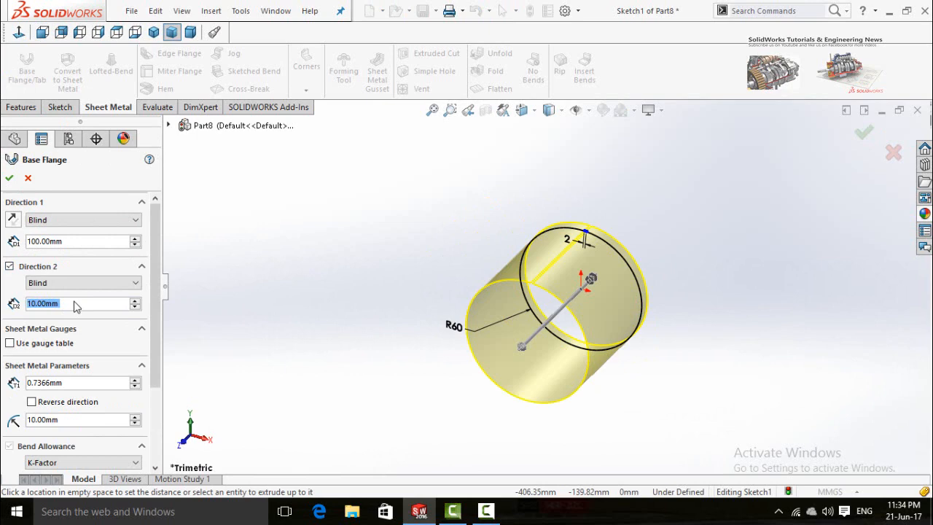
type("1")
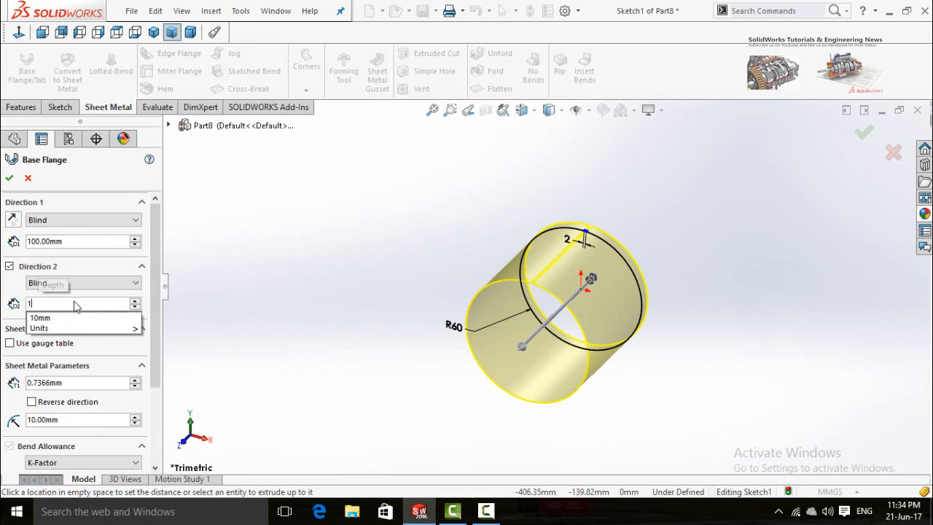
type("100.00mm")
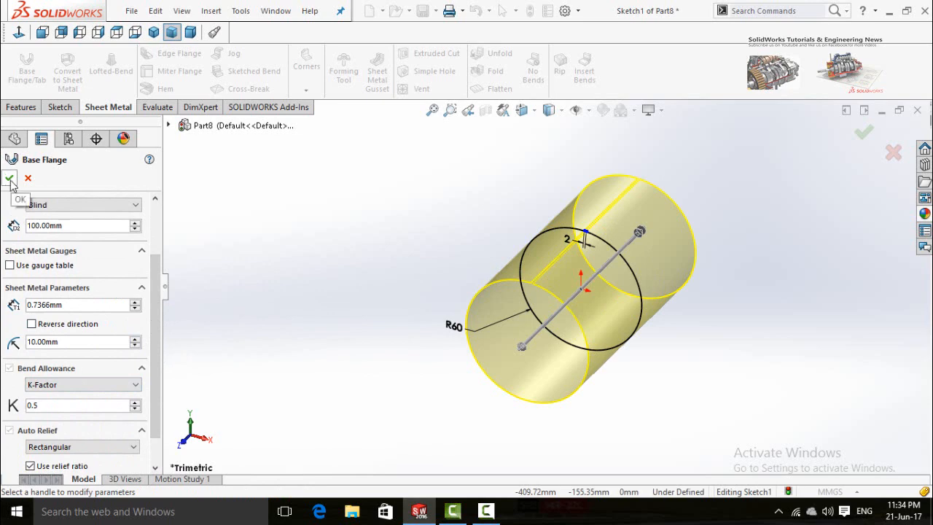
left_click(10, 178)
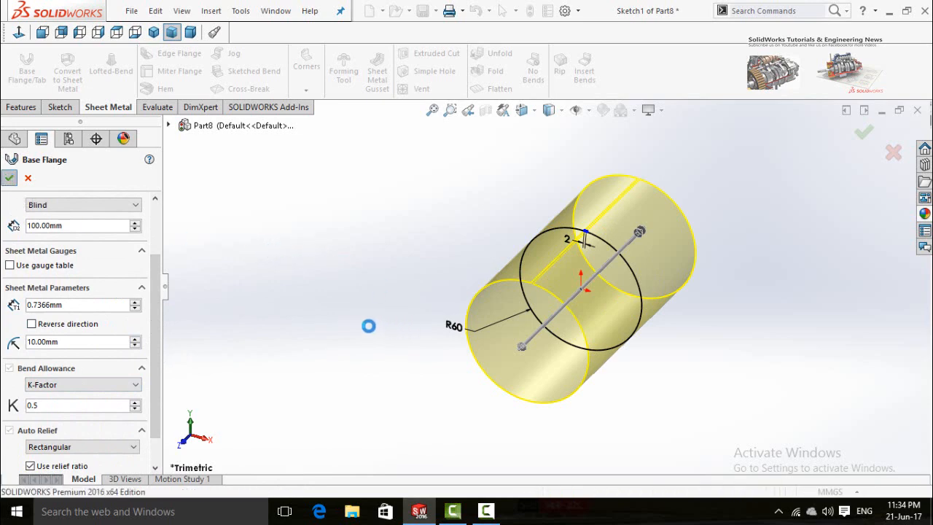
left_click(8, 178)
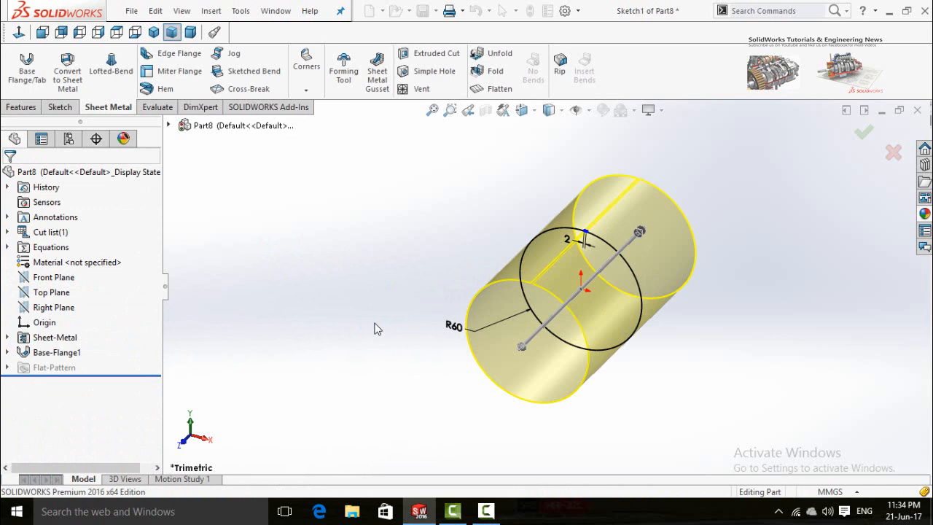
left_click(864, 133)
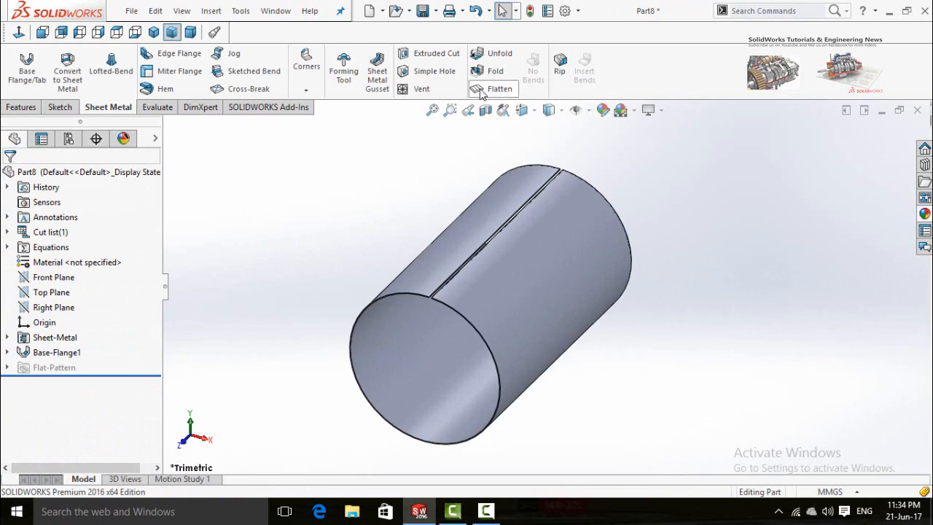
mouse_move(499, 58)
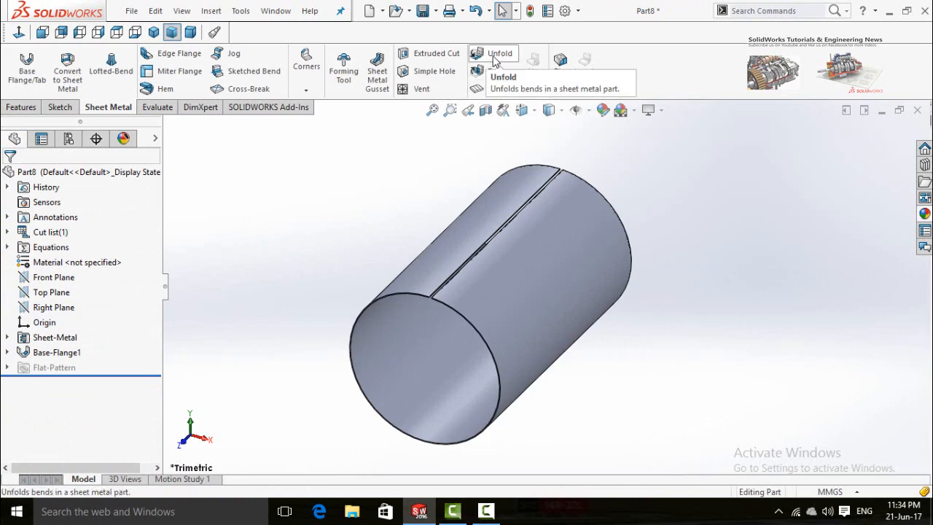
Unfold the cylinder with the gap edge as fixed face and all bends collected.
left_click(500, 53)
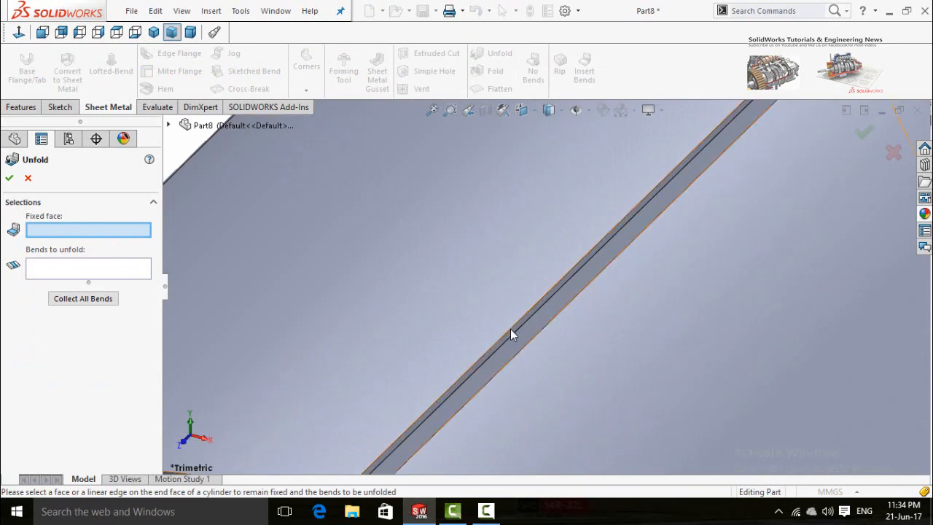
mouse_move(510, 337)
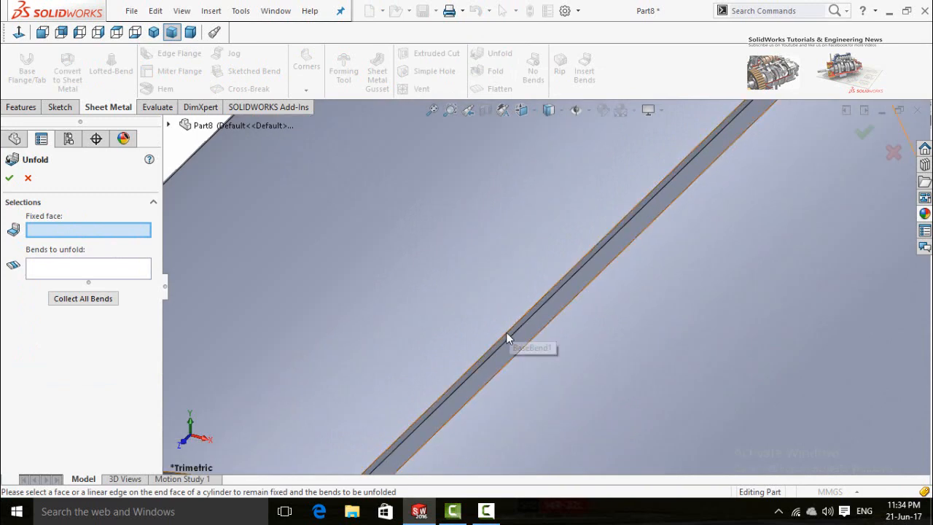
left_click(510, 339)
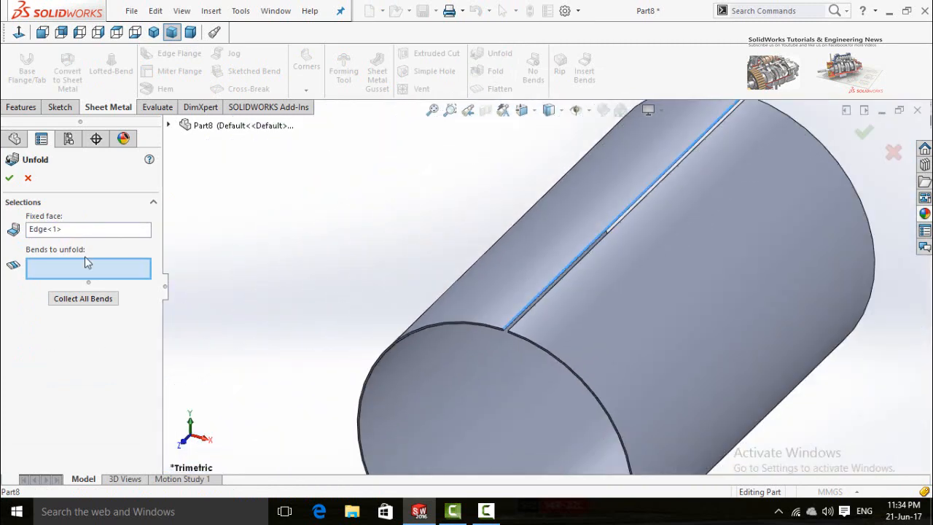
mouse_move(91, 301)
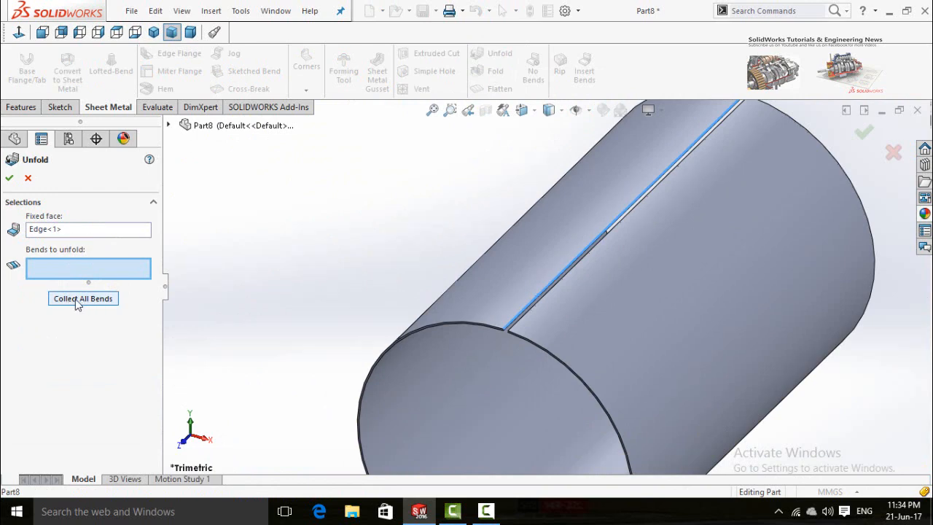
left_click(83, 299)
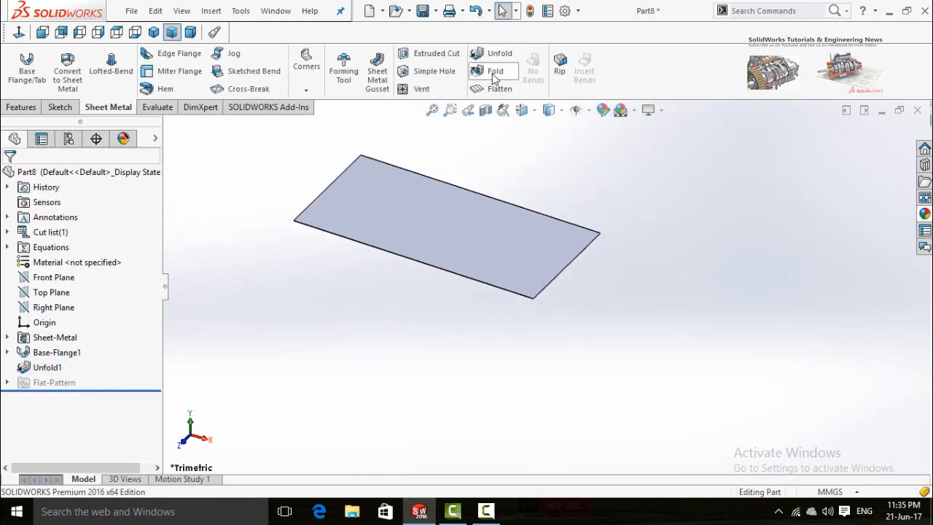
Fold the flat sheet back into the cylinder with all bends collected.
left_click(495, 70)
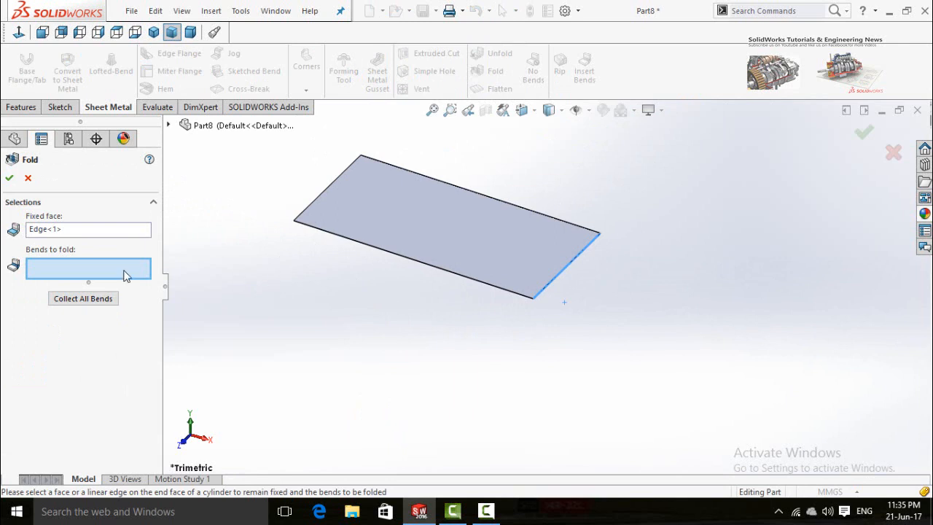
mouse_move(86, 296)
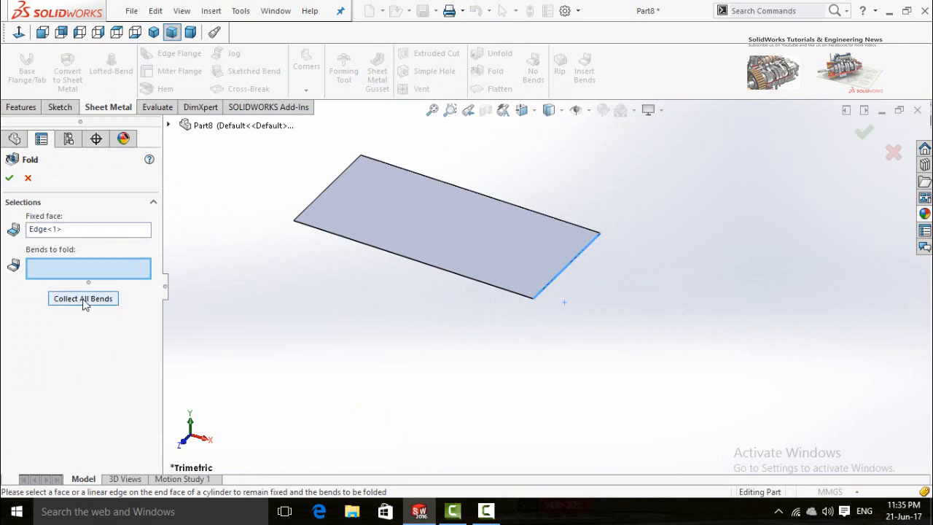
left_click(82, 299)
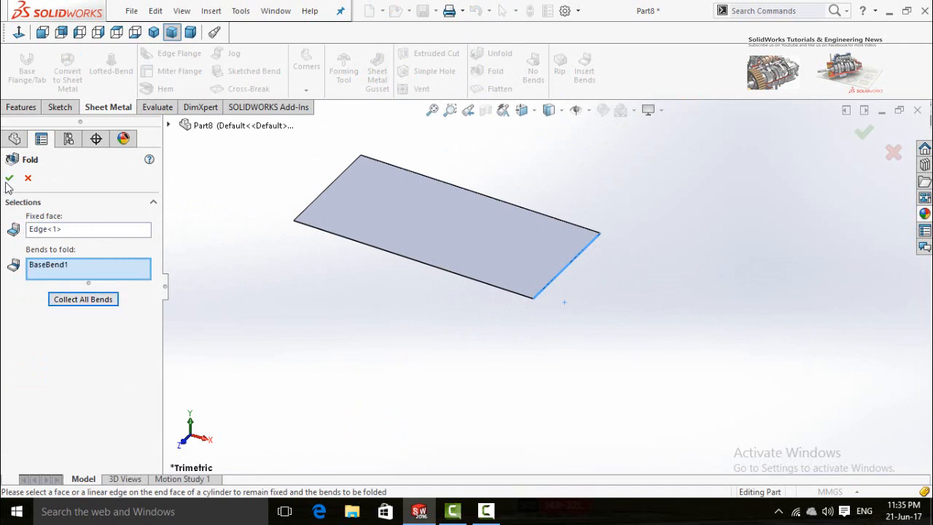
left_click(9, 178)
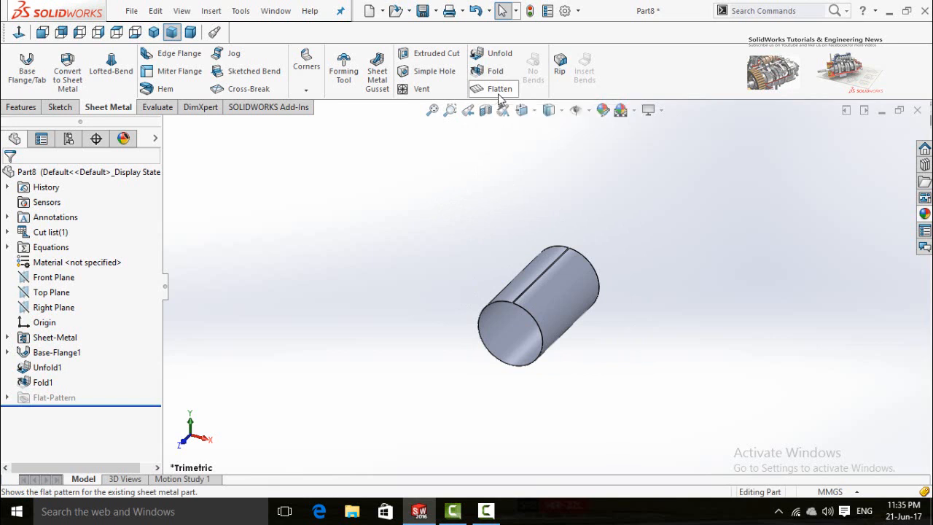
left_click(500, 88)
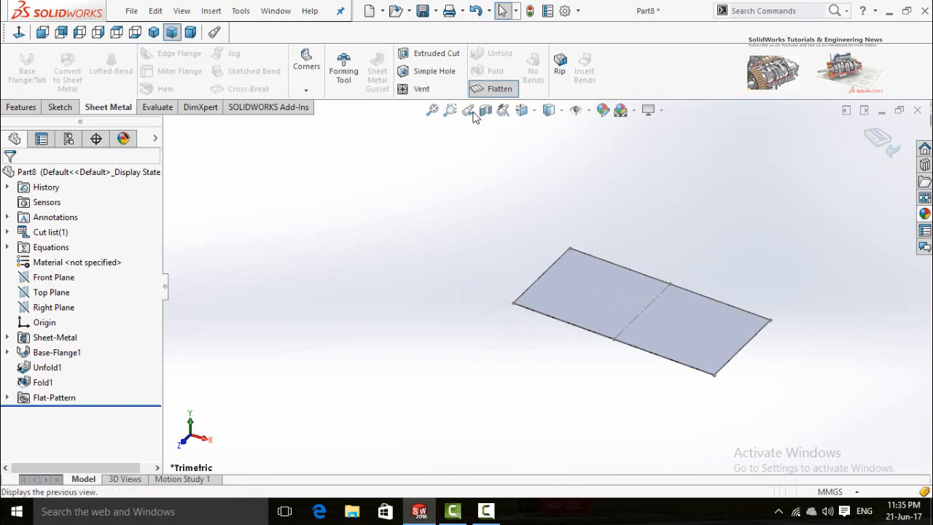
mouse_move(493, 88)
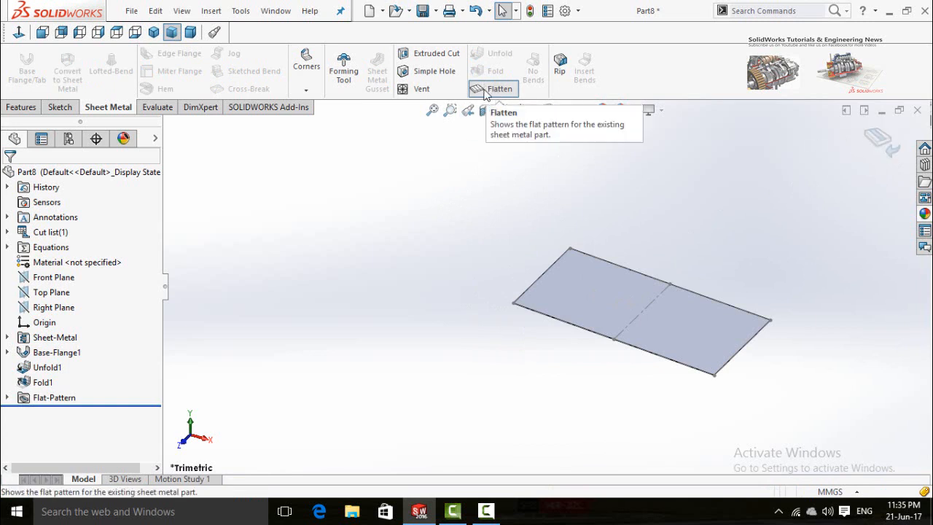
left_click(493, 88)
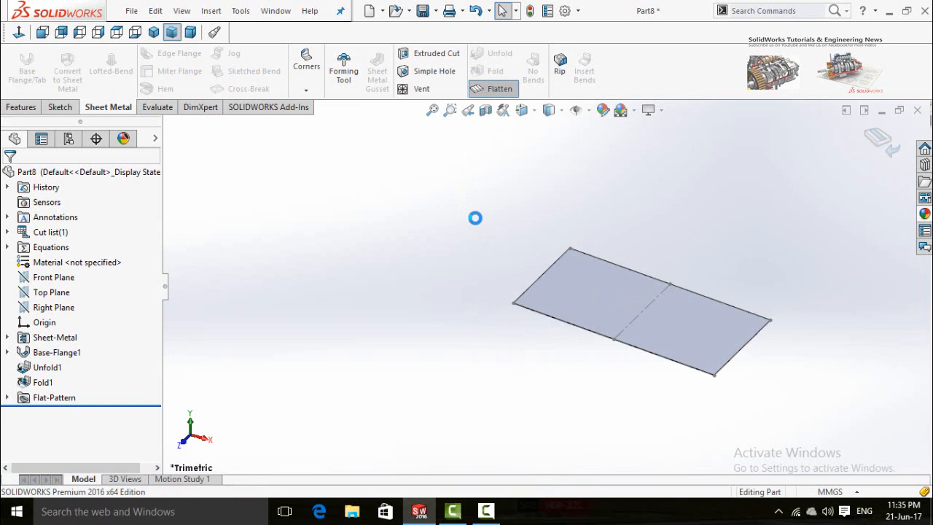
left_click(501, 88)
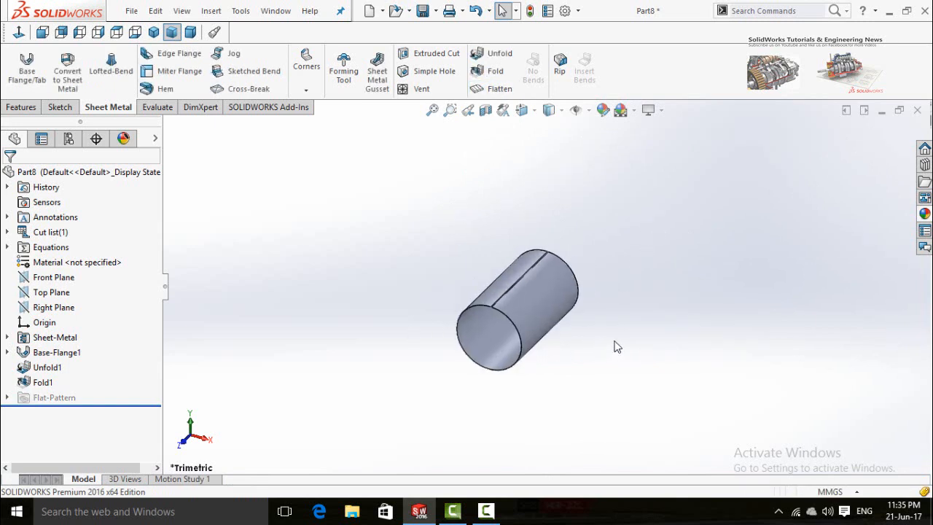
mouse_move(618, 240)
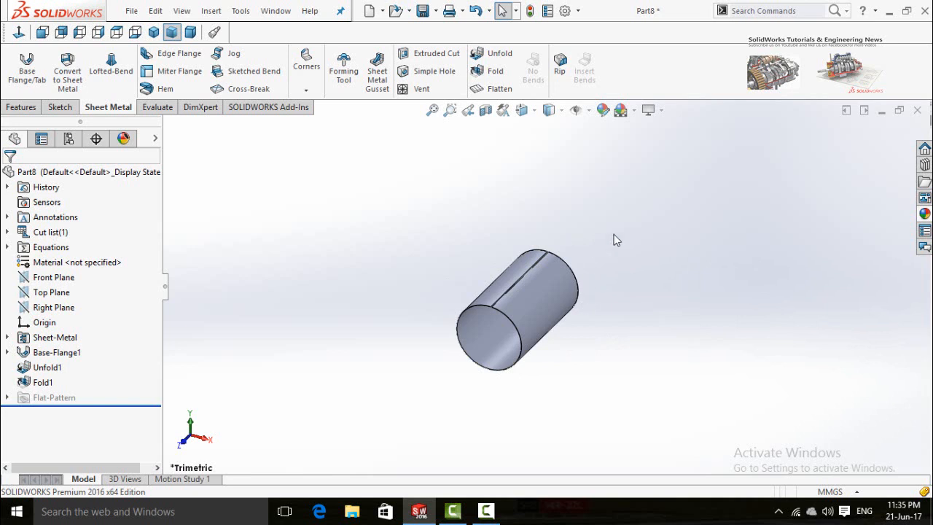
mouse_move(467, 395)
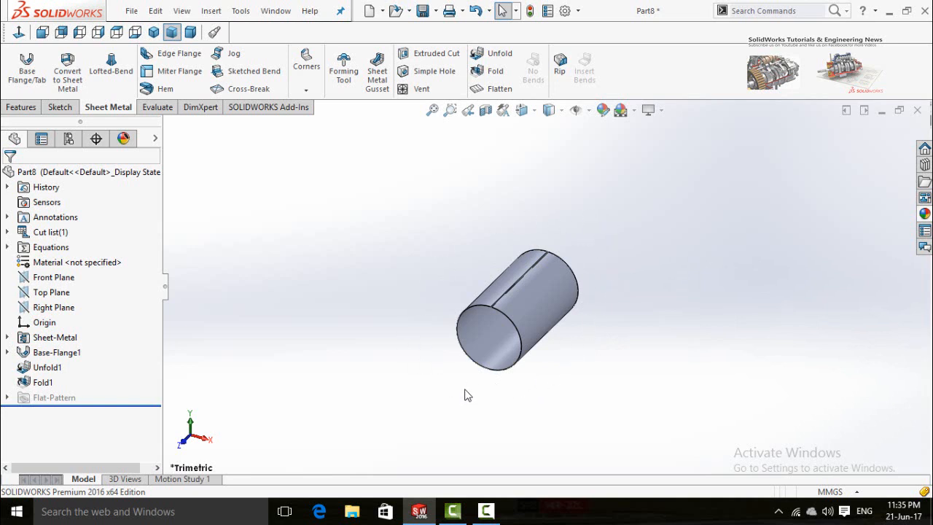
mouse_move(573, 369)
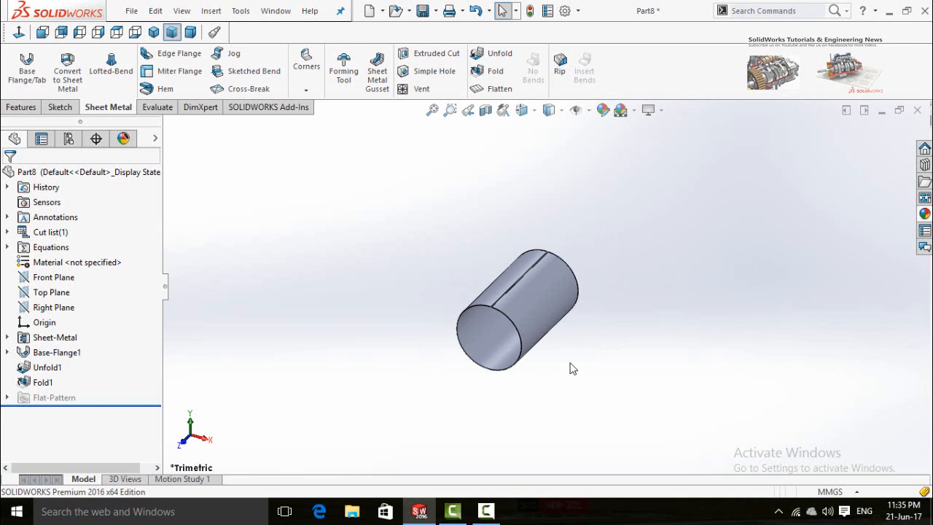
mouse_move(577, 255)
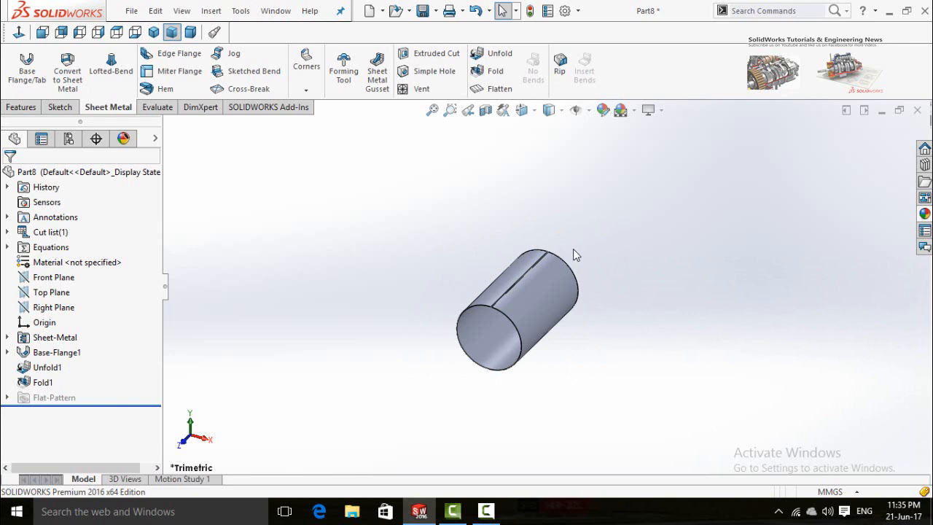
mouse_move(547, 365)
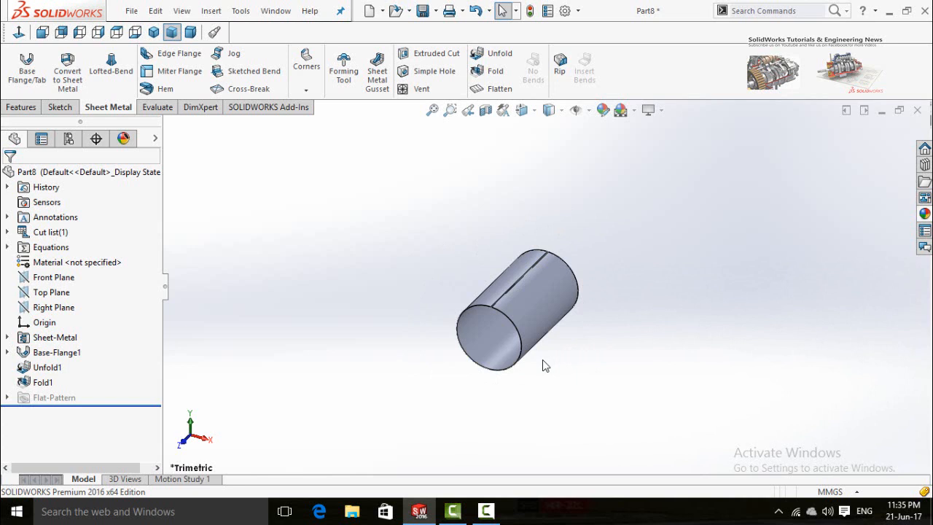
mouse_move(543, 365)
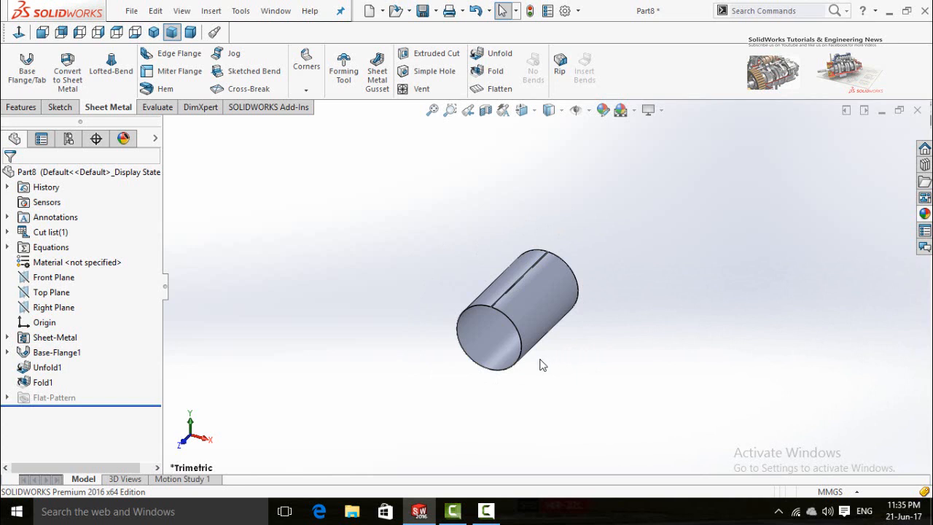